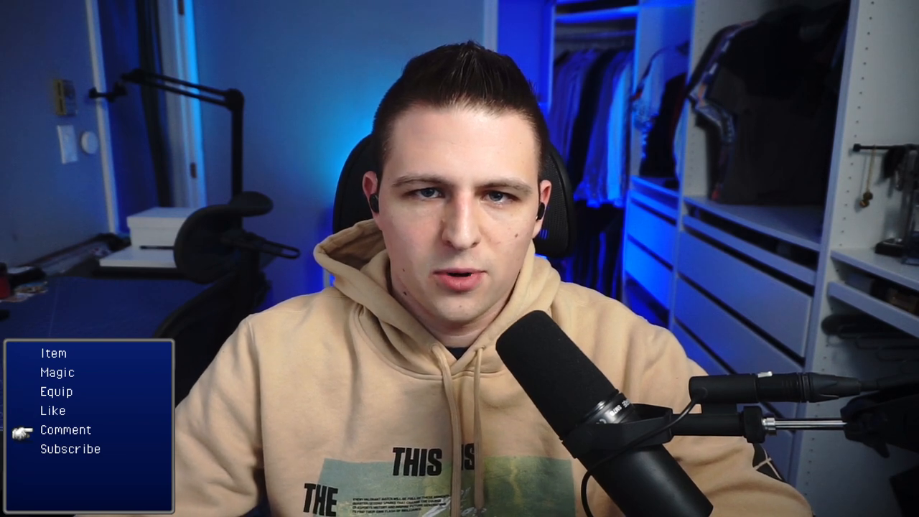
pyautogui.click(70, 449)
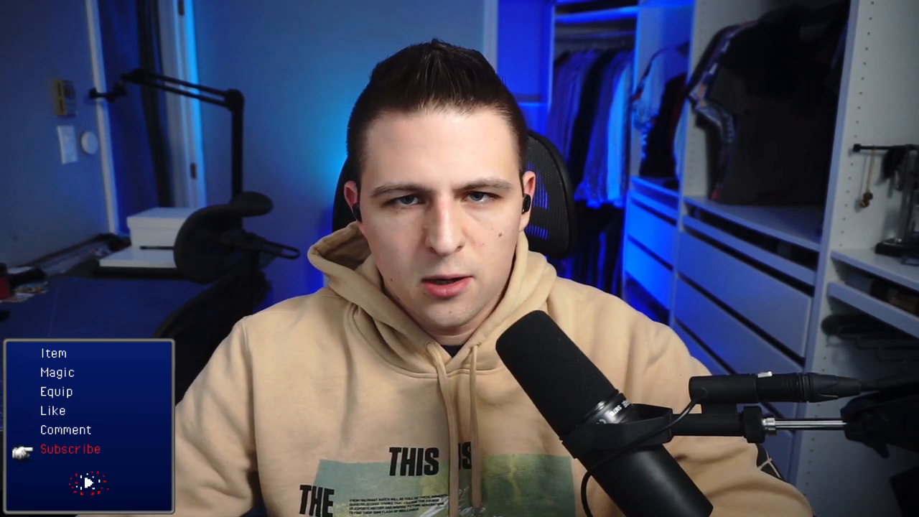